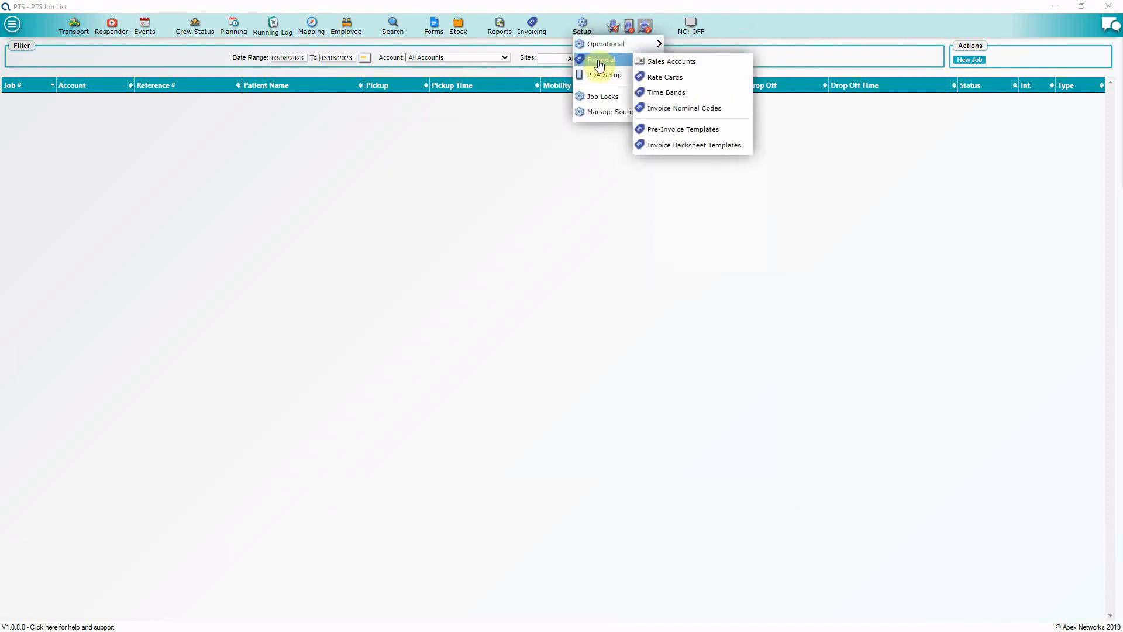
Open the rate cards list and bring up the Default Rates card details
left_click(663, 76)
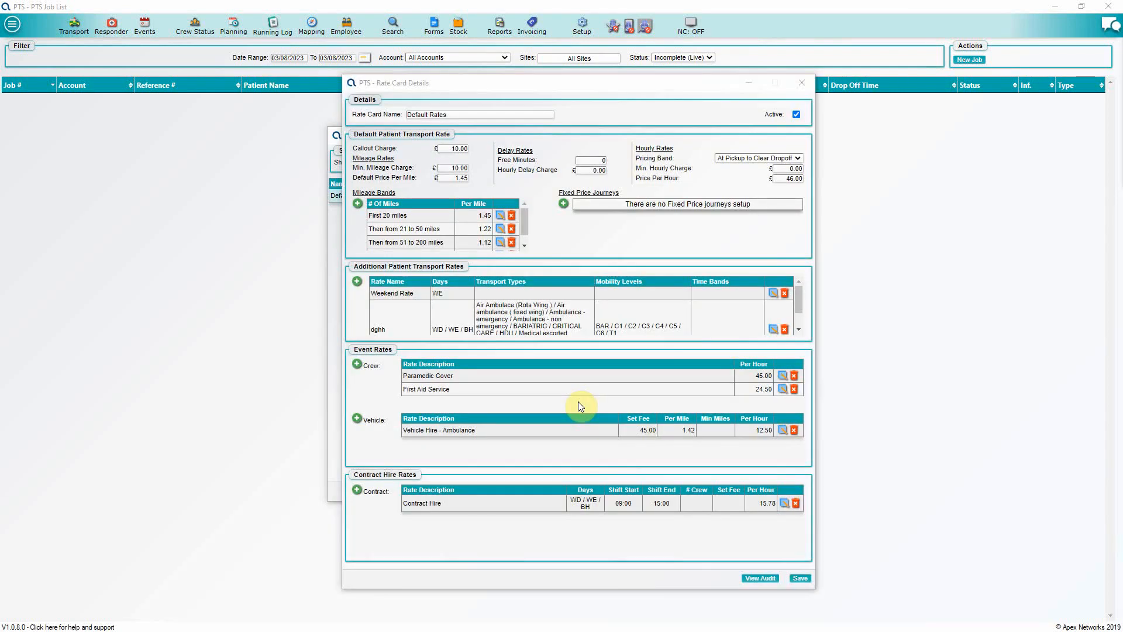
left_click(478, 114)
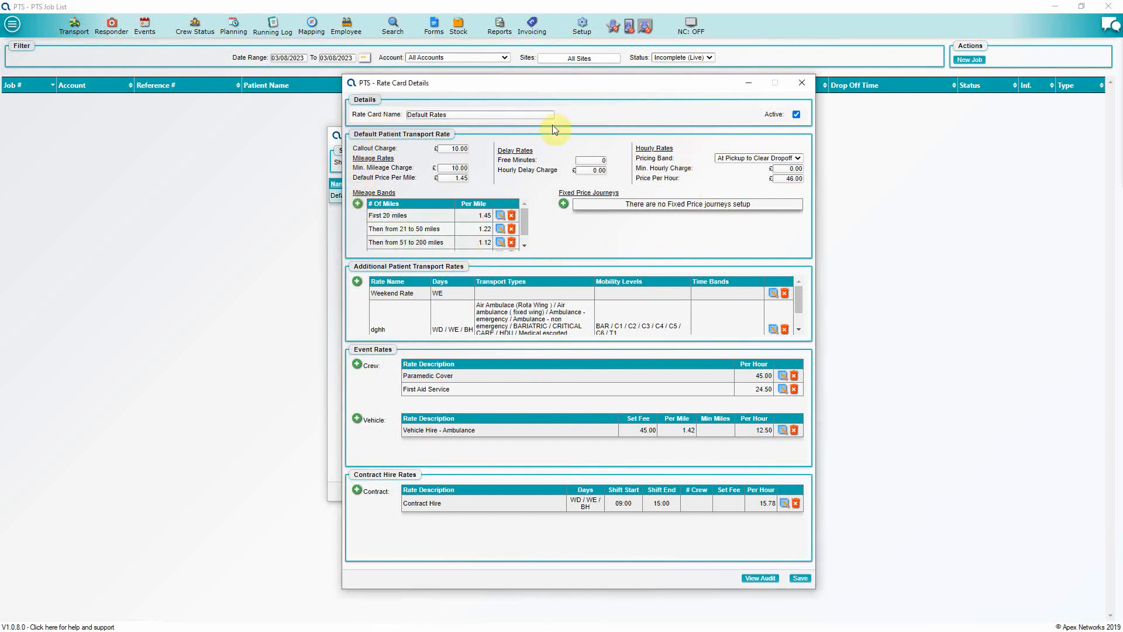
mouse_move(591, 240)
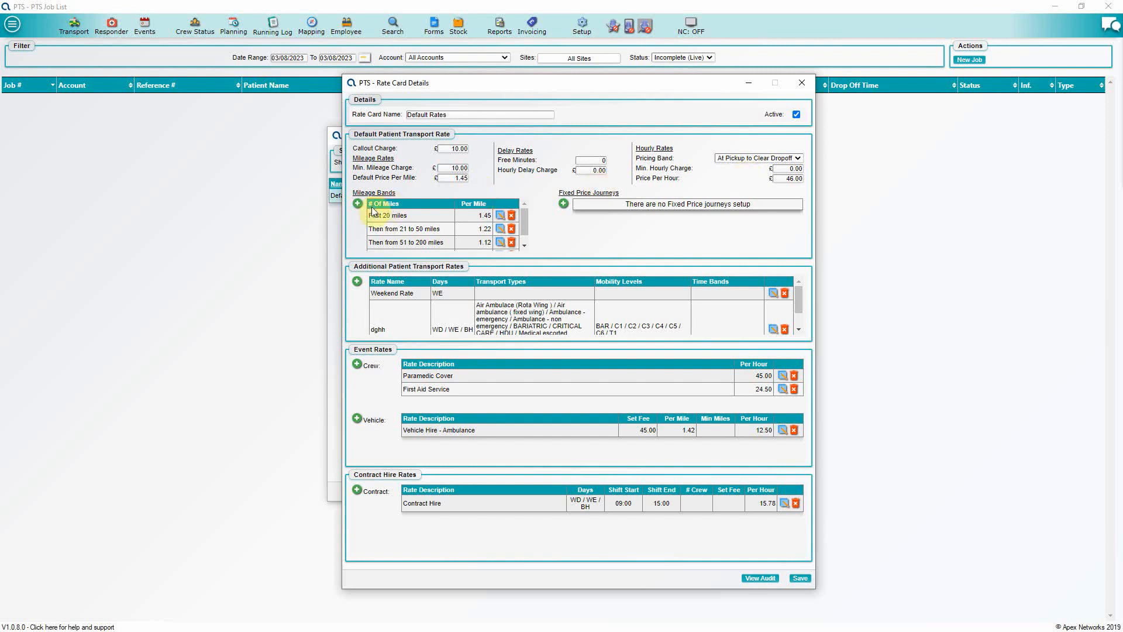
scroll("down", 3)
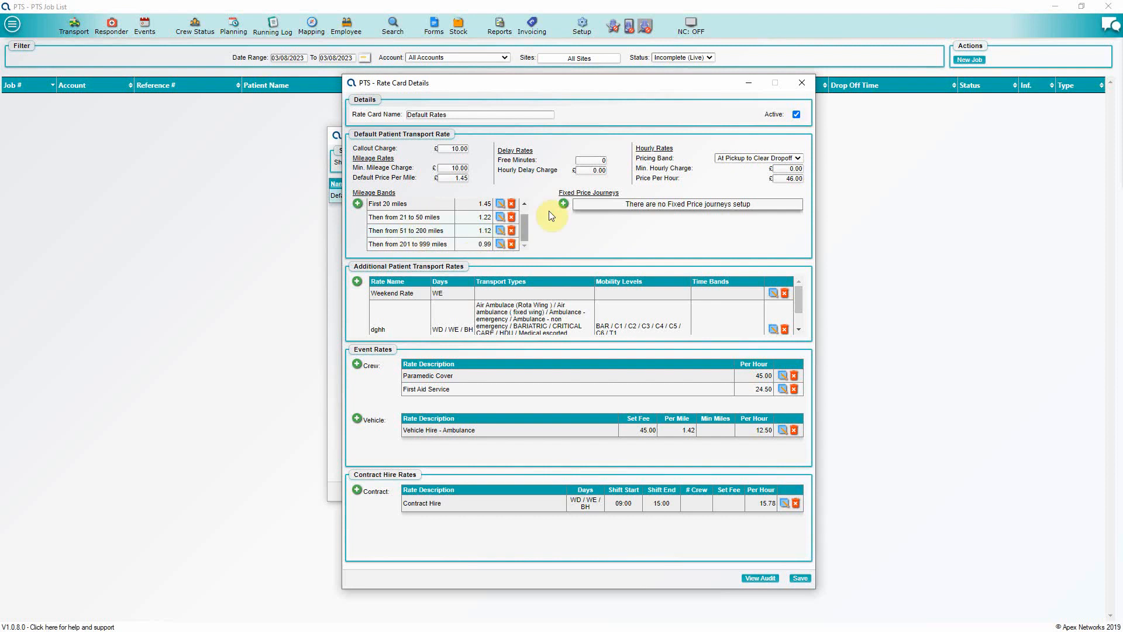
Add a 200.00 fixed price journey from BMI Fawkham Manor to BMI The Sloane Hospital
left_click(563, 203)
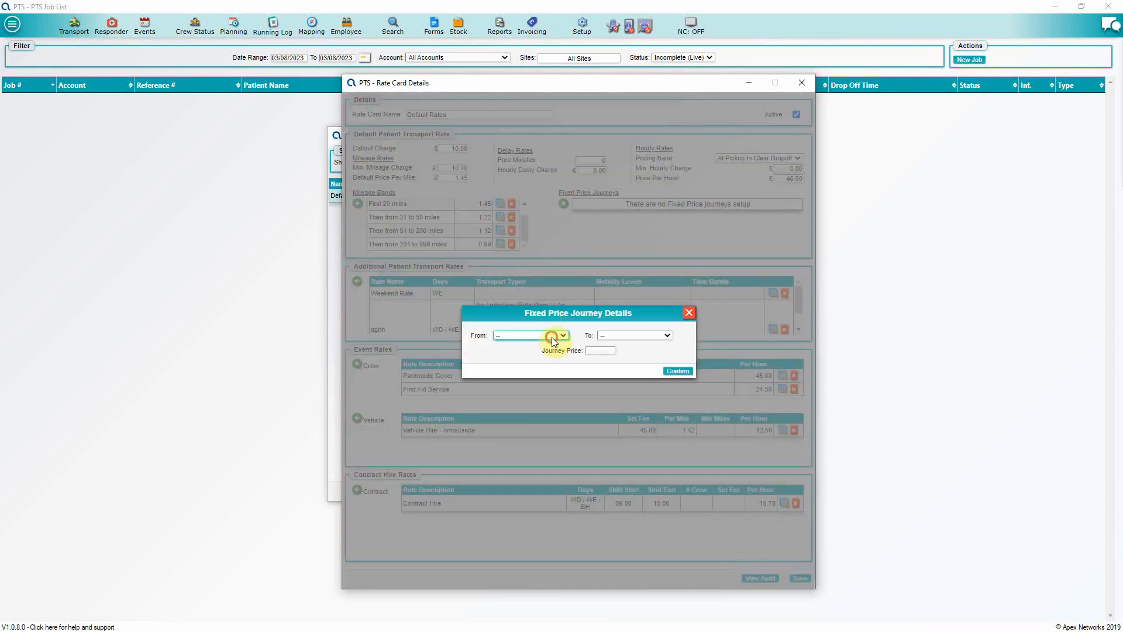
left_click(670, 335)
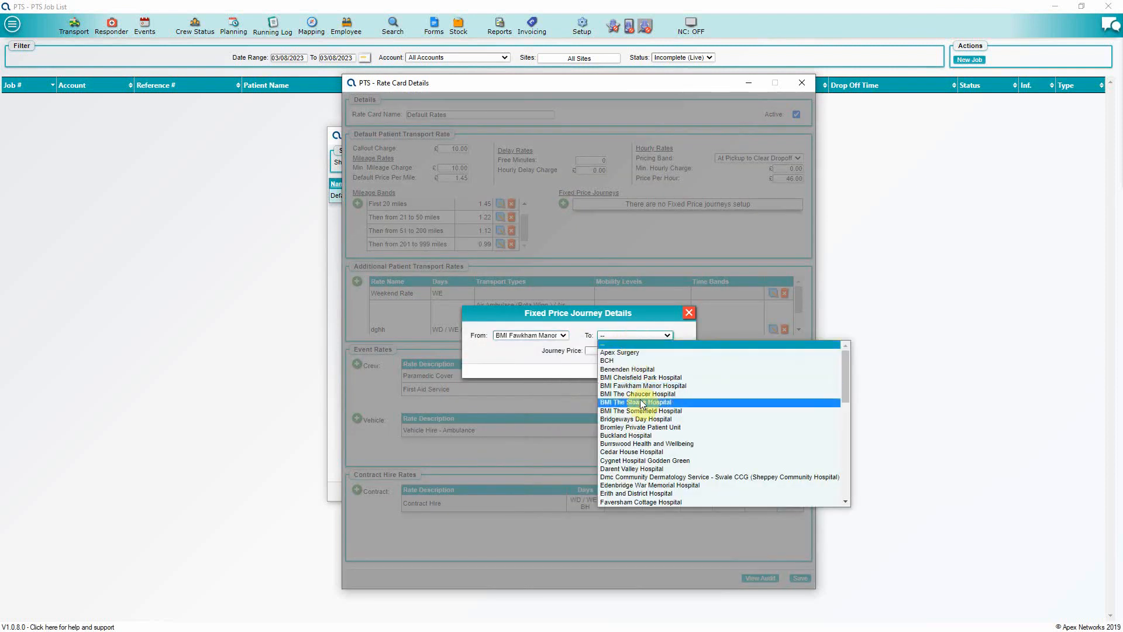
left_click(636, 402)
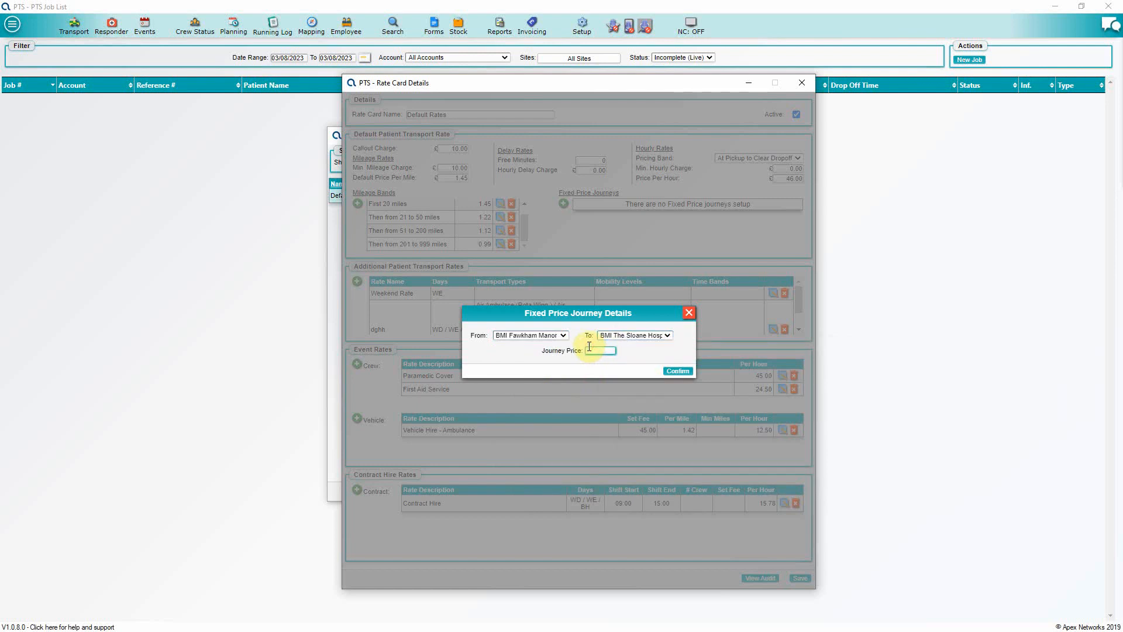
type("200")
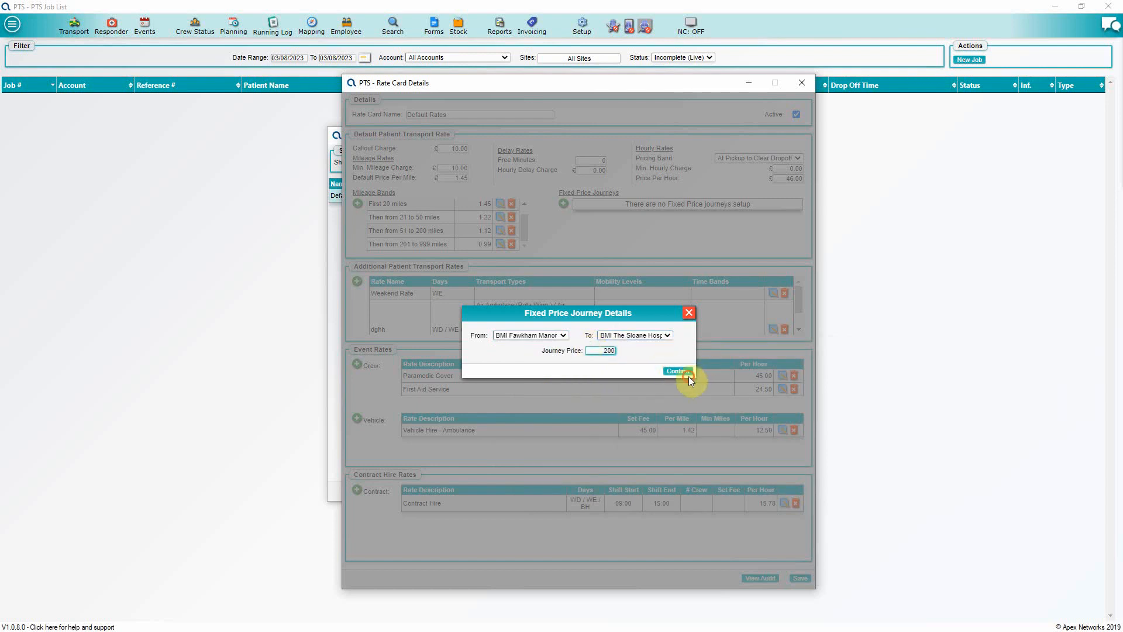
left_click(676, 371)
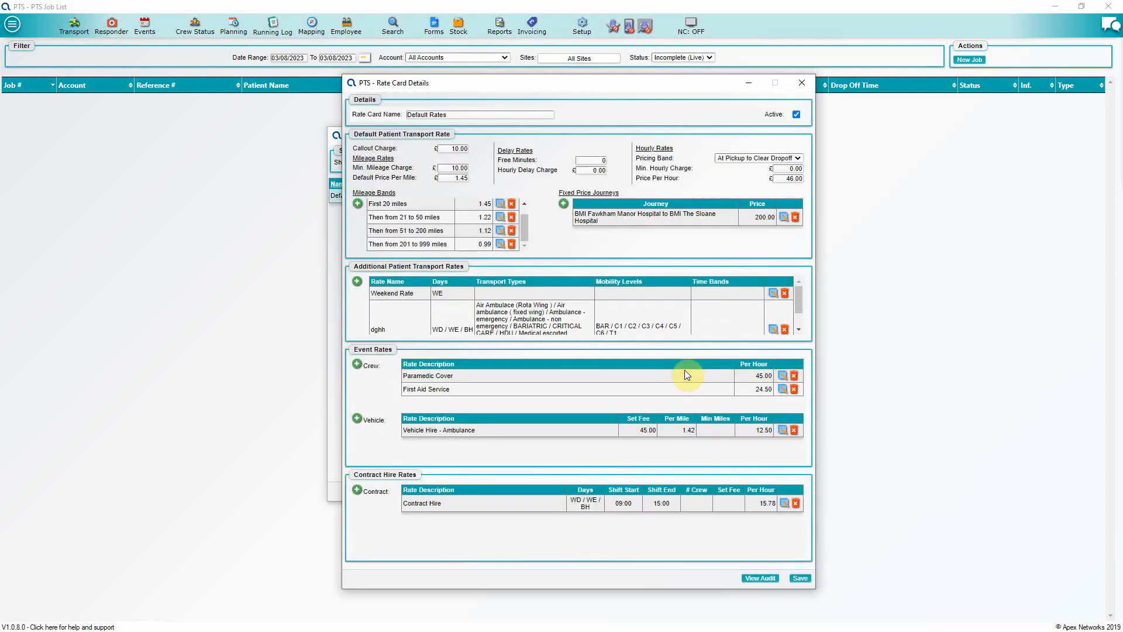
left_click(356, 280)
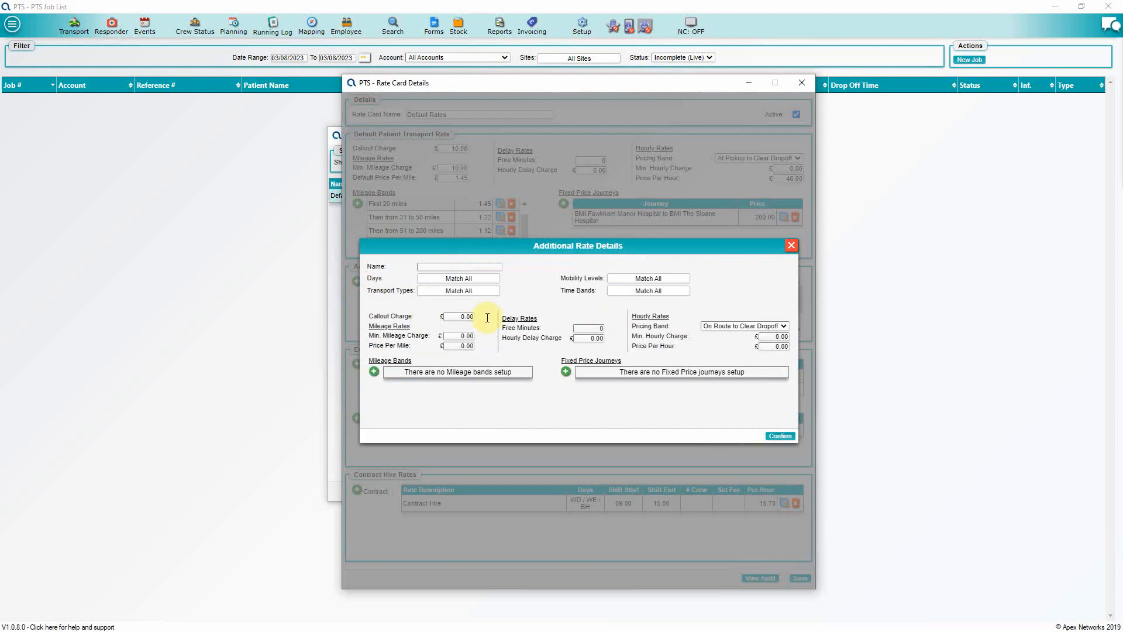
mouse_move(743, 293)
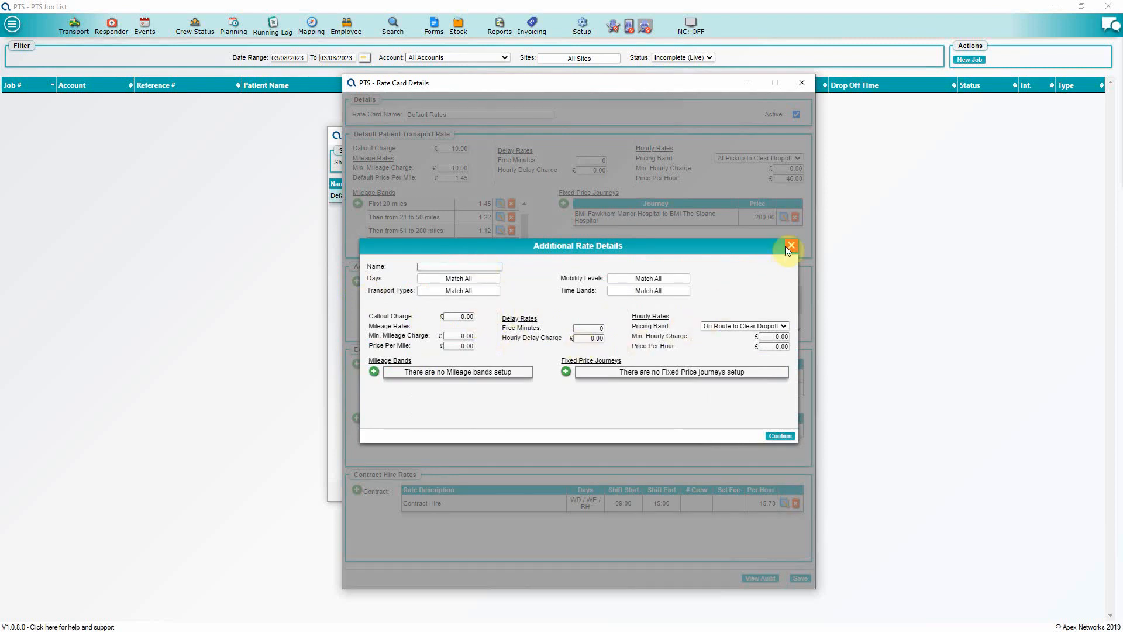
left_click(789, 245)
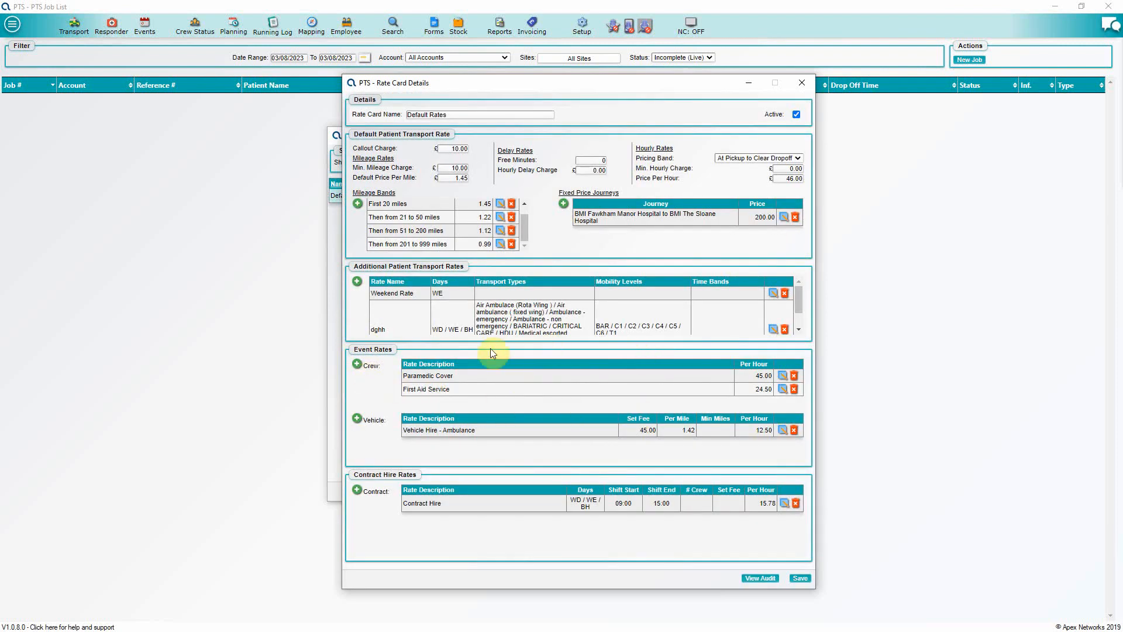
mouse_move(442, 394)
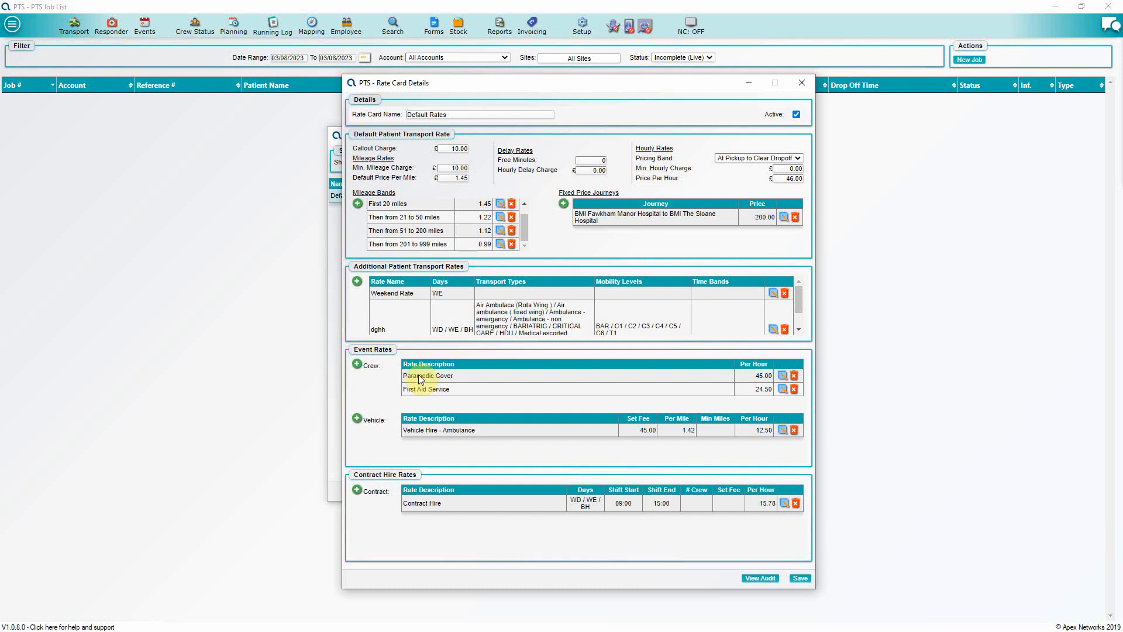
mouse_move(394, 419)
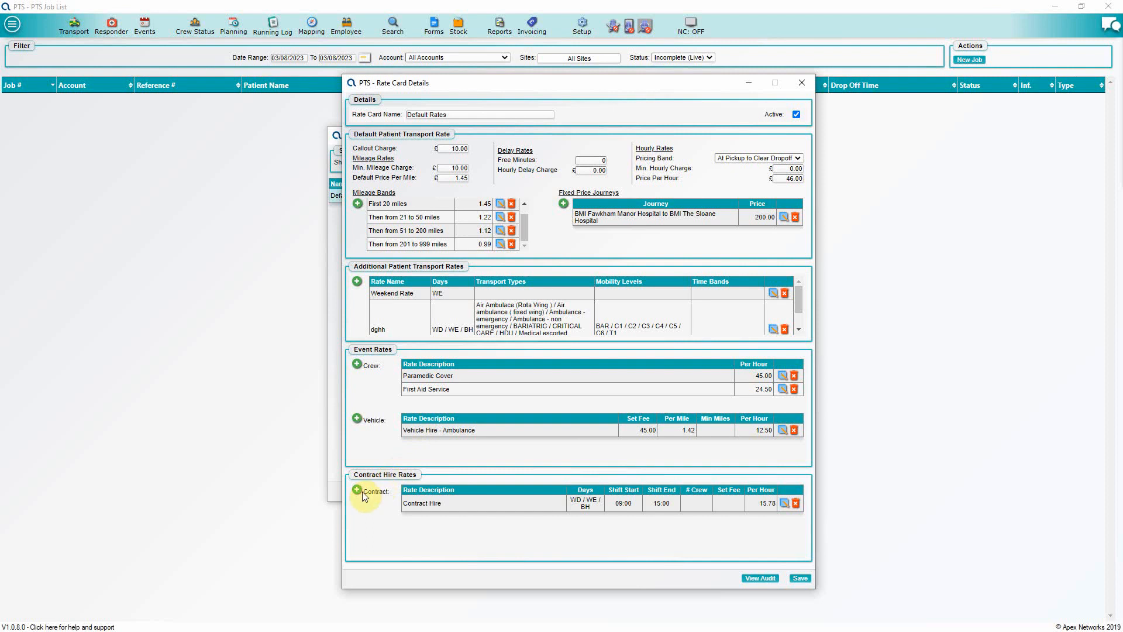
Start a new Contract hire rate and reveal its Weekday and Weekend day options
left_click(357, 492)
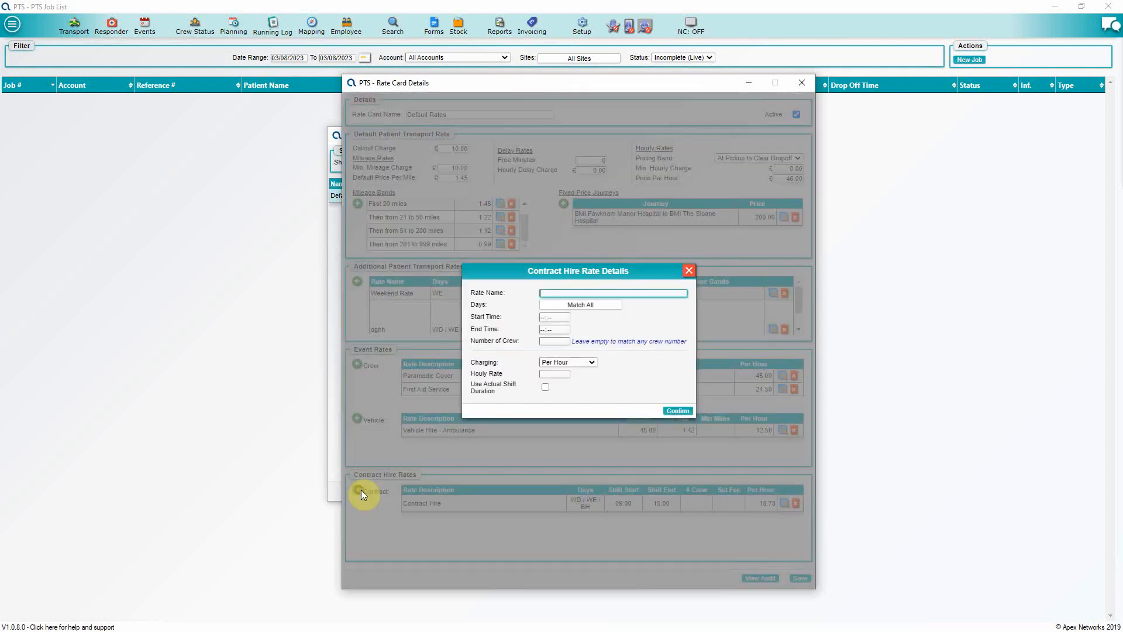
left_click(581, 304)
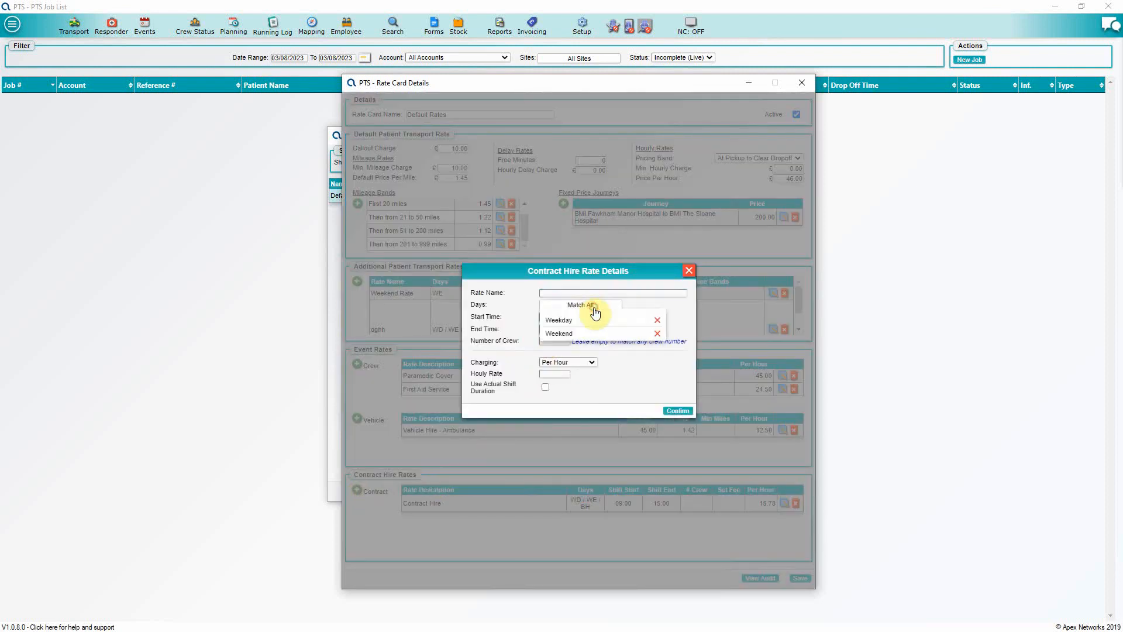